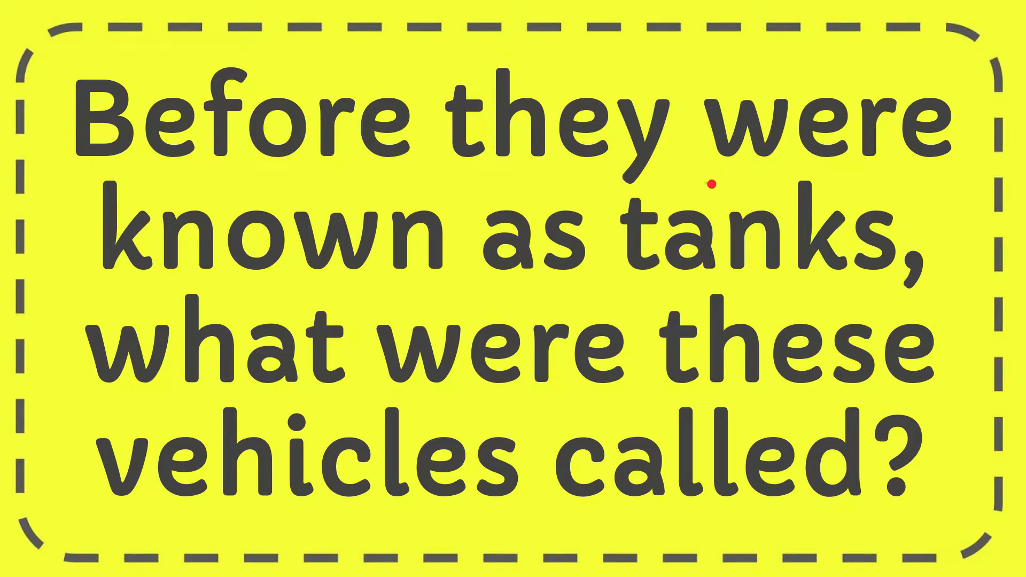
mouse_move(667, 378)
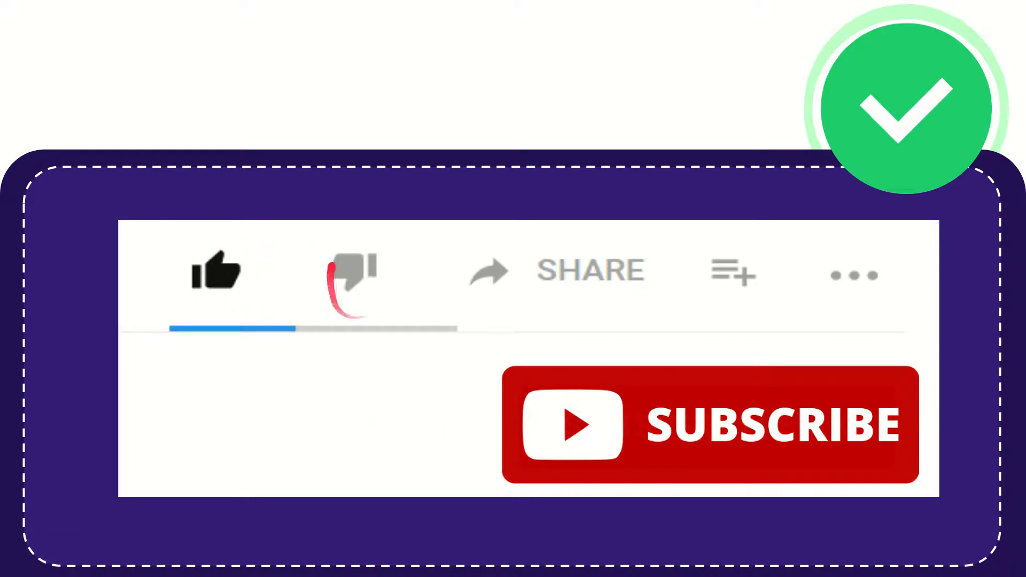
Step: Let the tank question card play through to the like-and-subscribe animation with the green checkmark
click(353, 272)
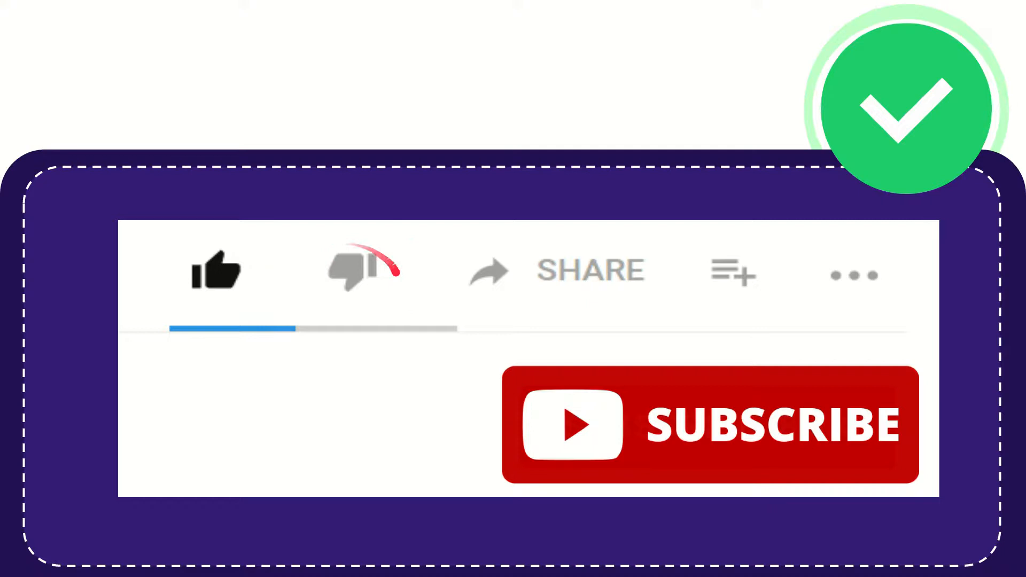